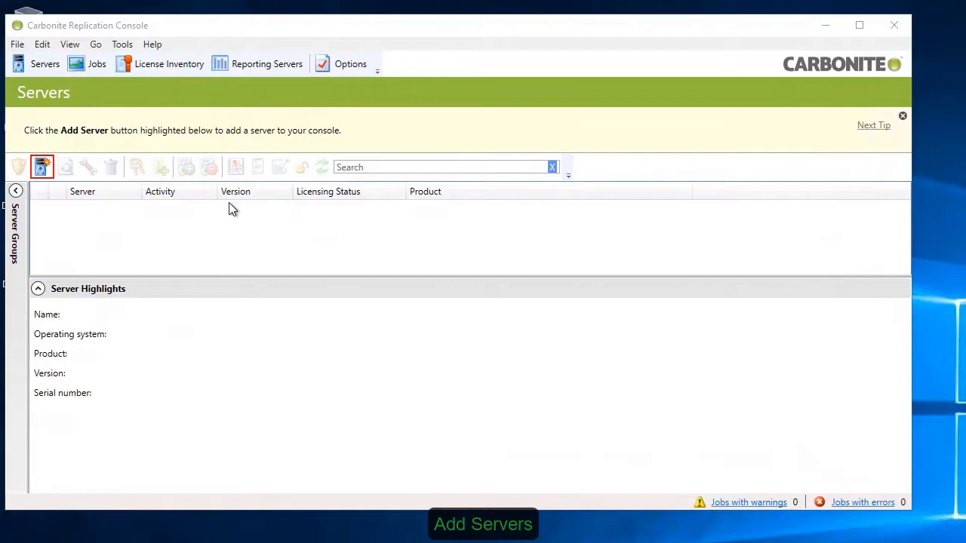
Queue SOURCE6.mw.local with administrator credentials and TARGET6 for addition to the console
click(42, 166)
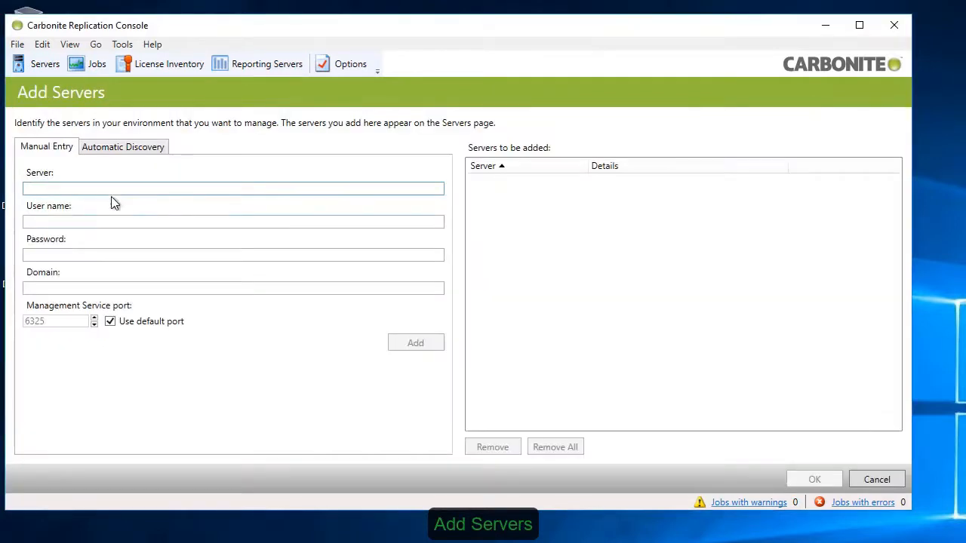
text(SOURCE6)
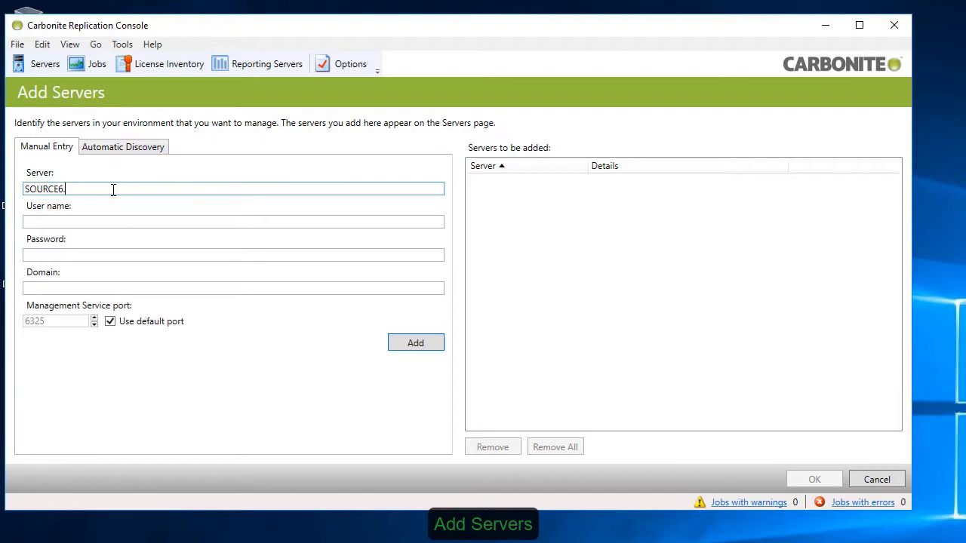
text(.mw.local)
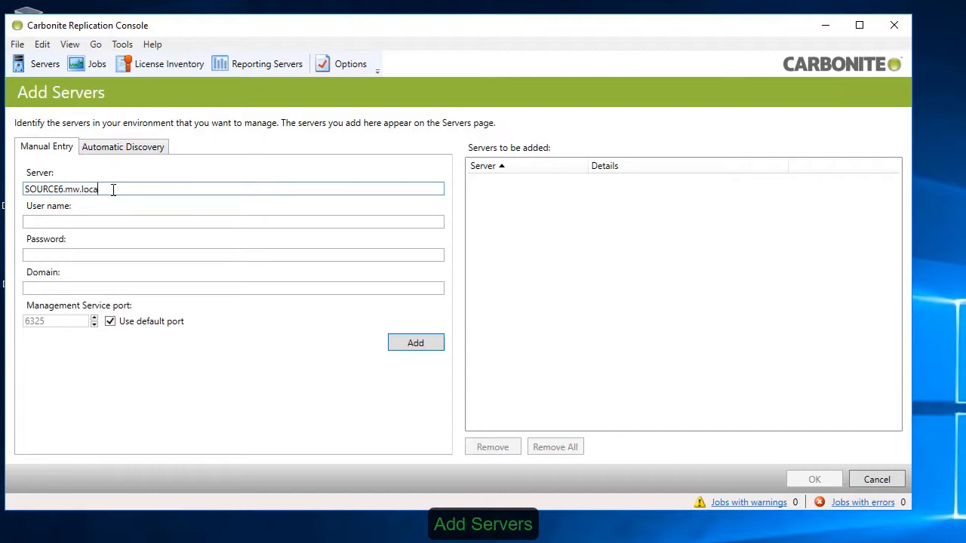
text(administrator)
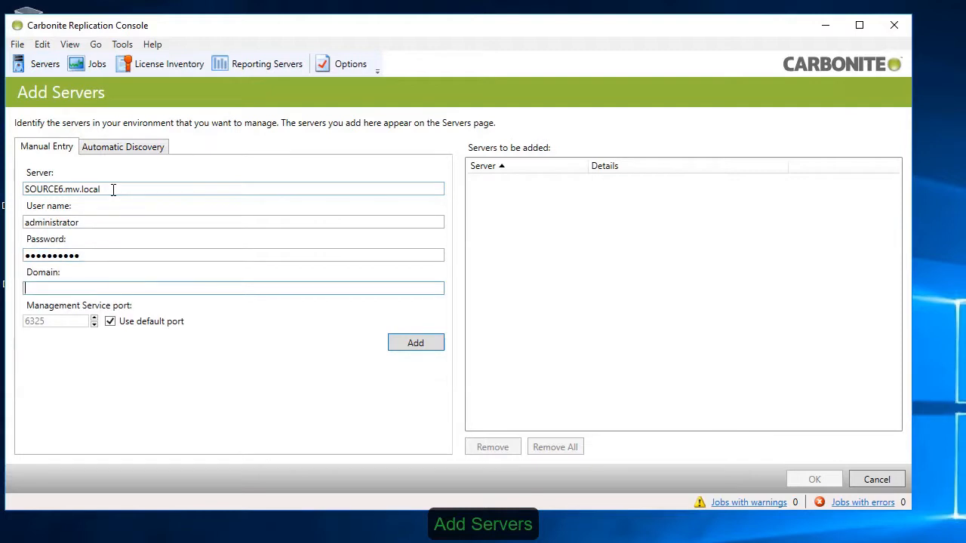
click(415, 342)
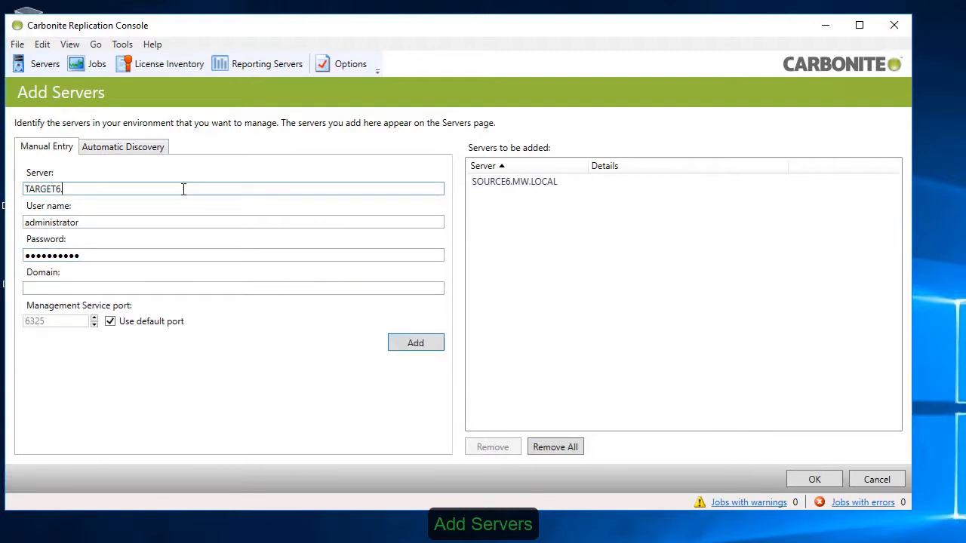
click(816, 480)
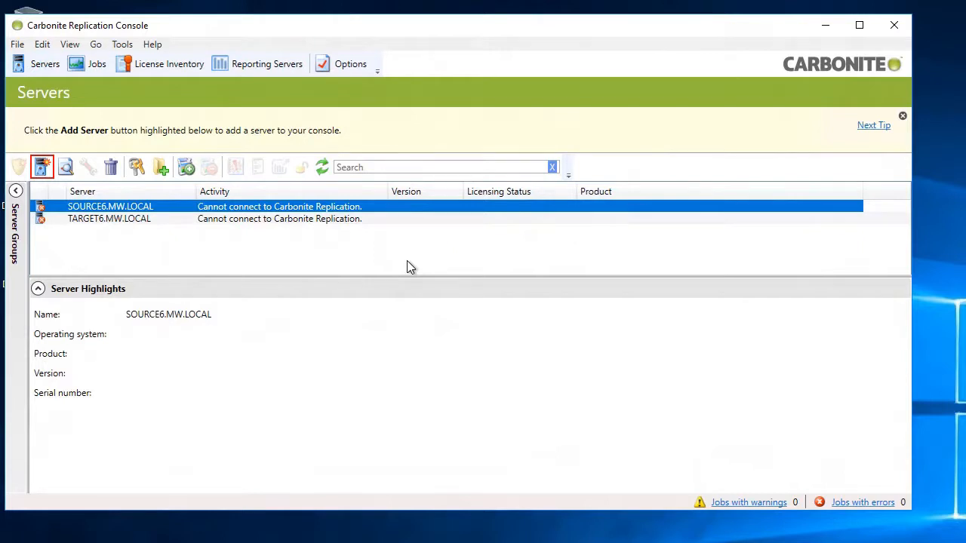
mouse_move(256, 232)
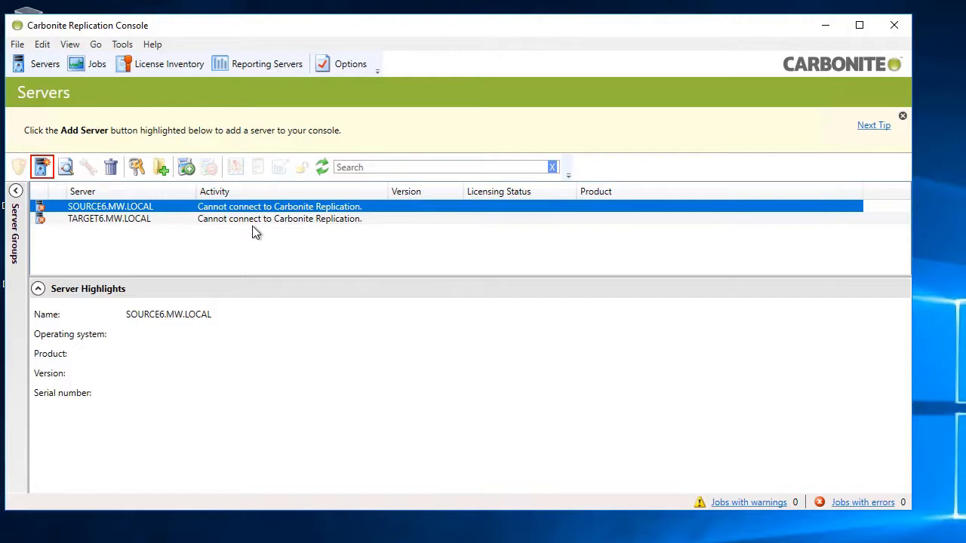
mouse_move(250, 214)
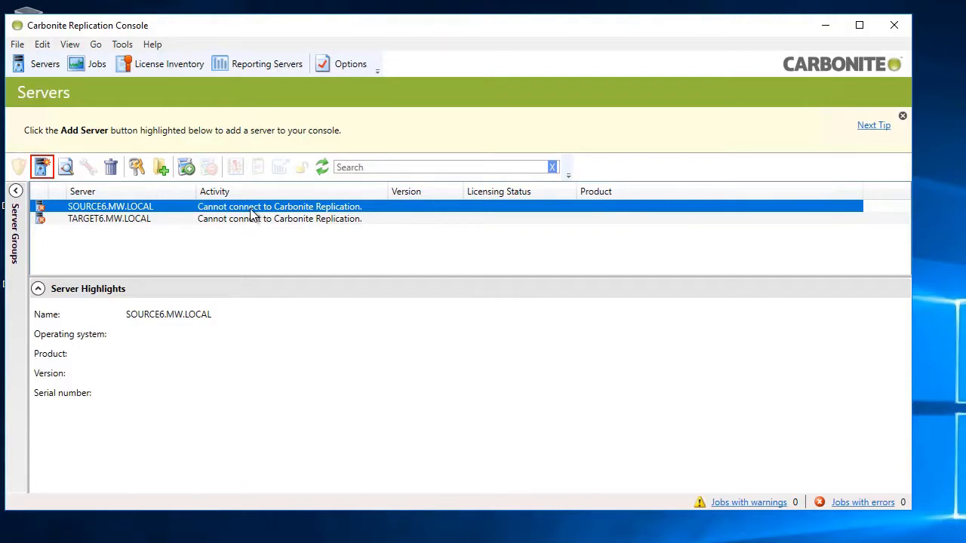
Install Replication on SOURCE6 with the evaluation license key and 2048 MB minimum free disk space
right_click(110, 205)
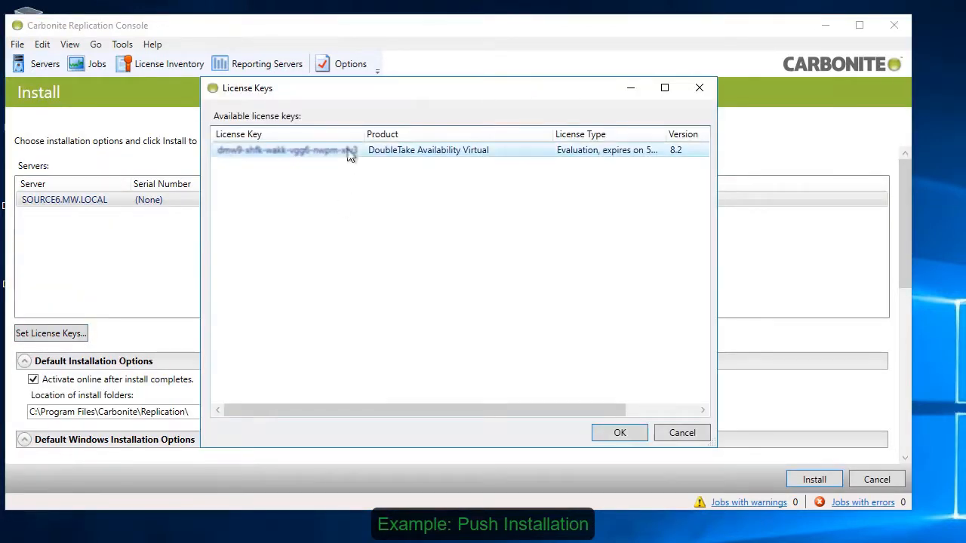
click(619, 432)
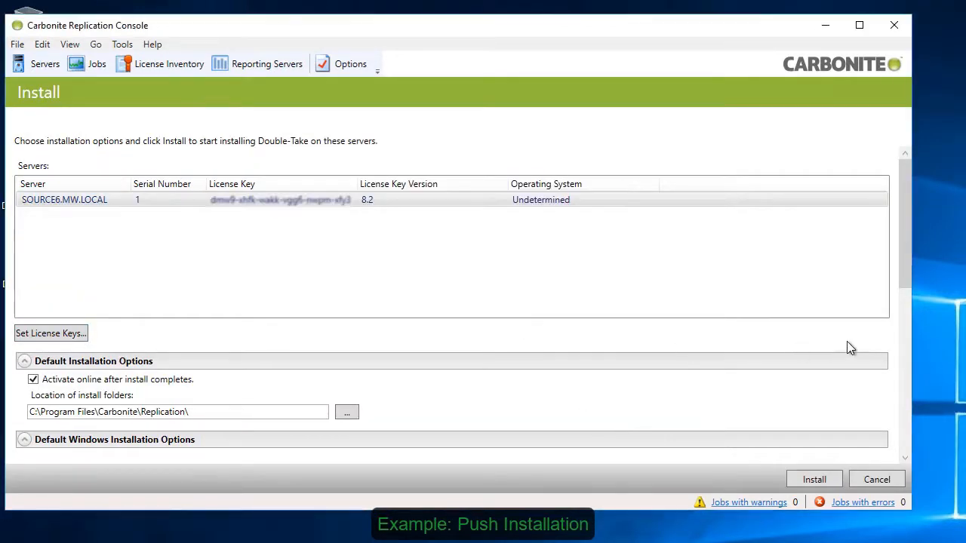
scroll(down, 3)
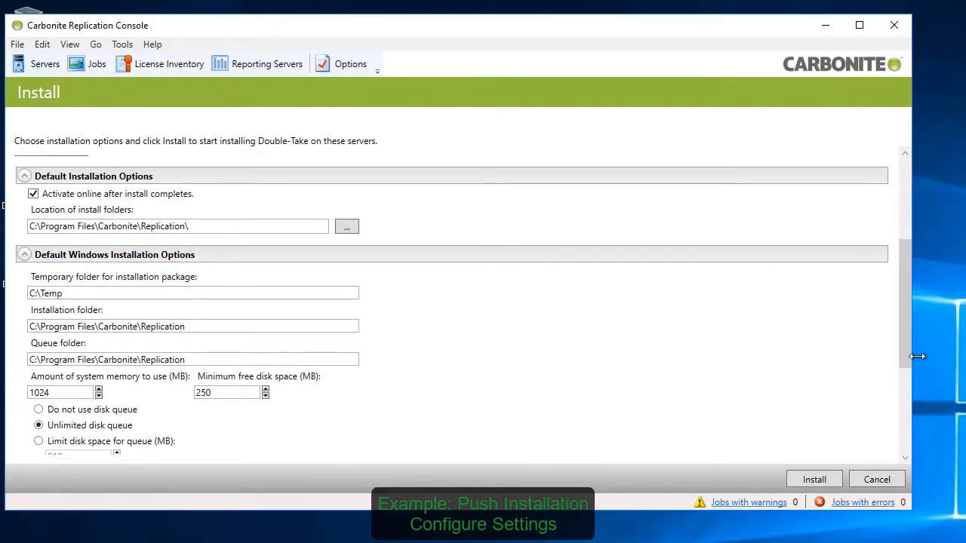
scroll(down, 3)
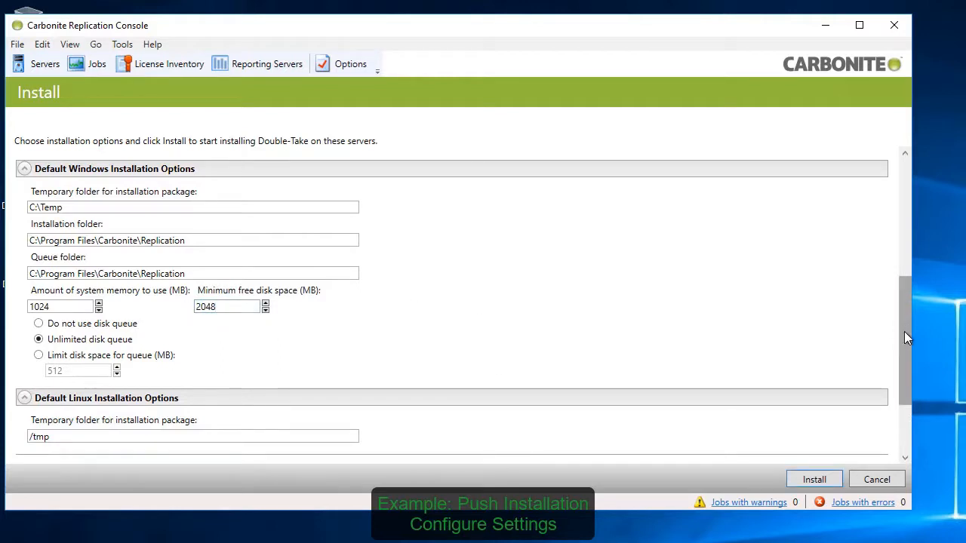
click(816, 480)
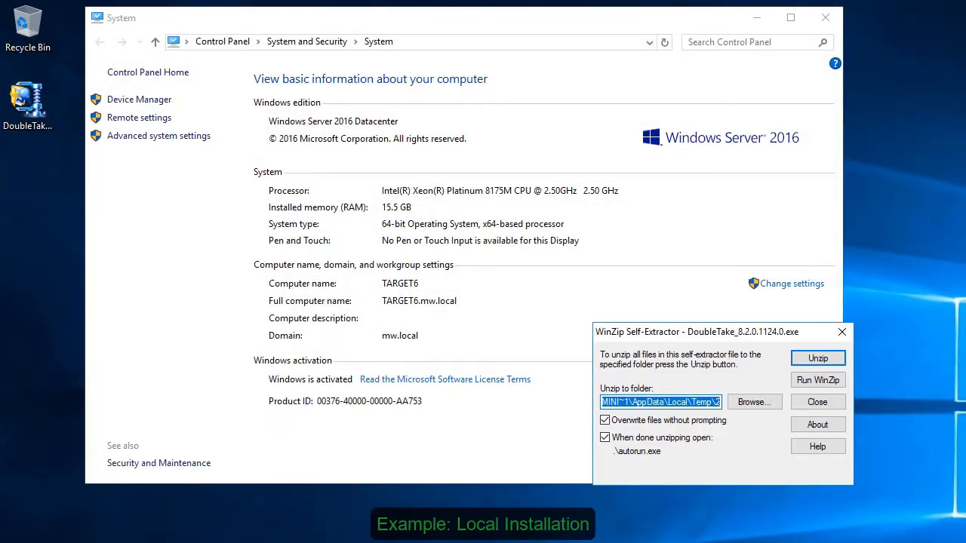
Extract the DoubleTake package on TARGET6 and begin a Server Components Only setup
click(819, 358)
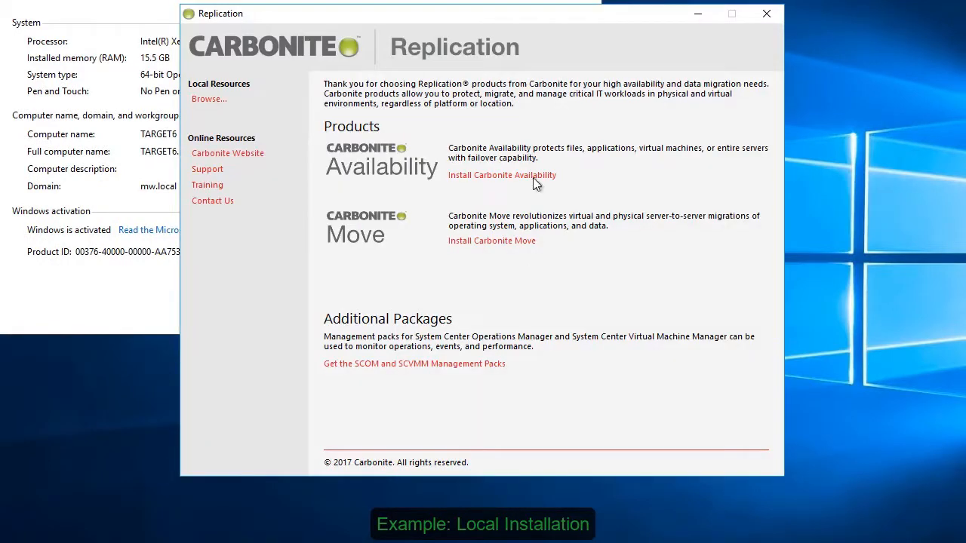
click(501, 175)
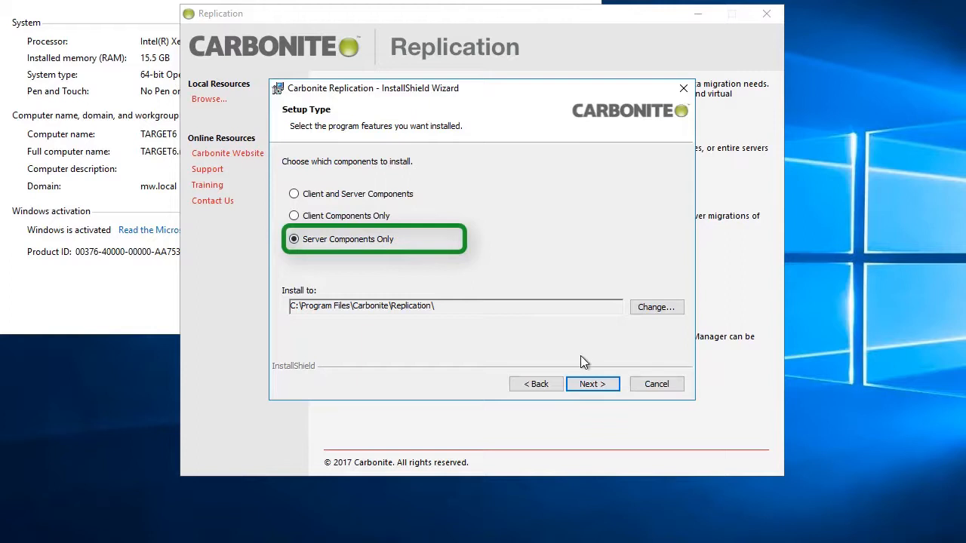
click(592, 384)
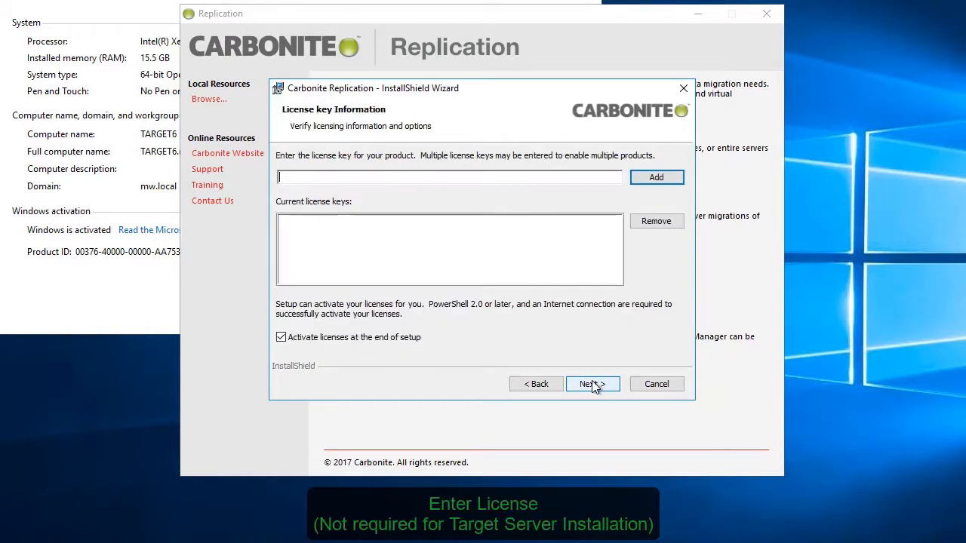
Disable license activation and set the queue's minimum free disk space to 2048 MB
click(281, 337)
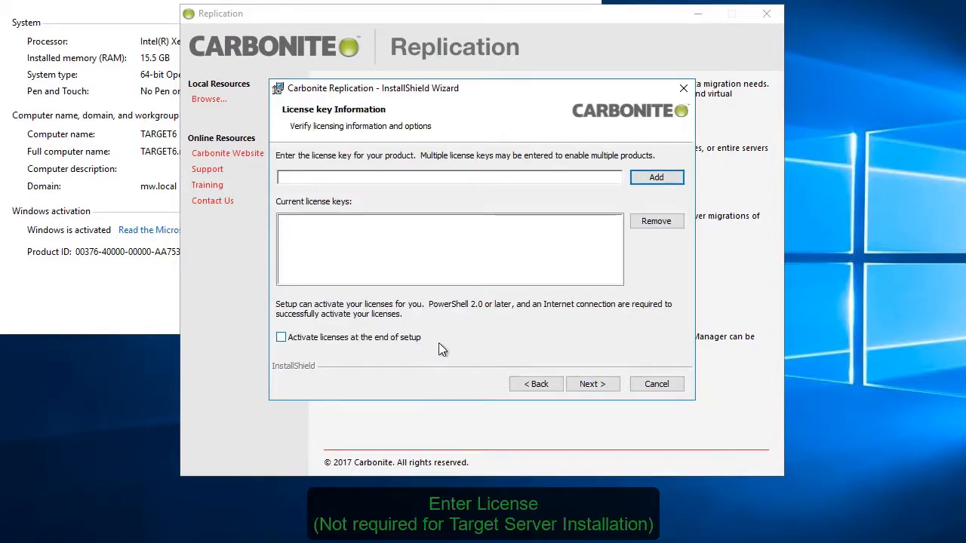
click(592, 384)
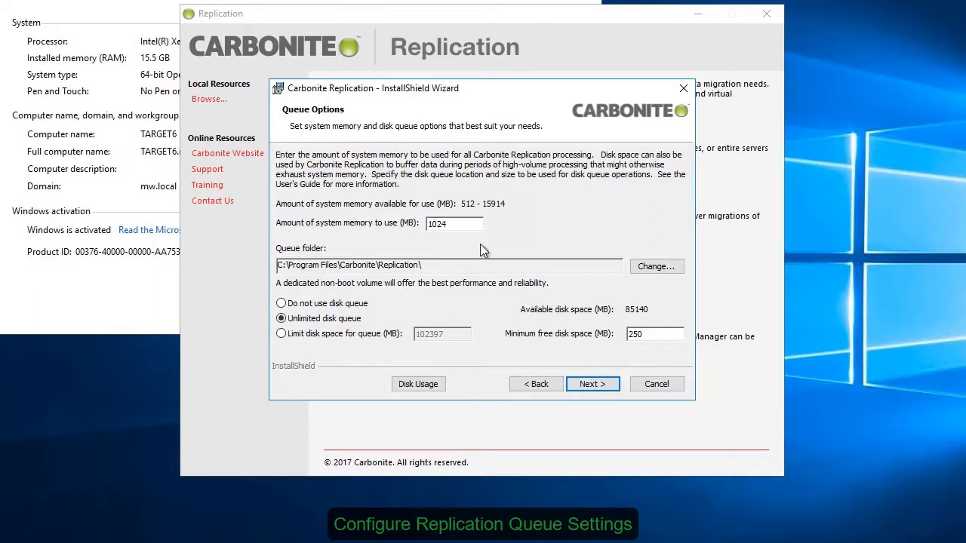
text(2048)
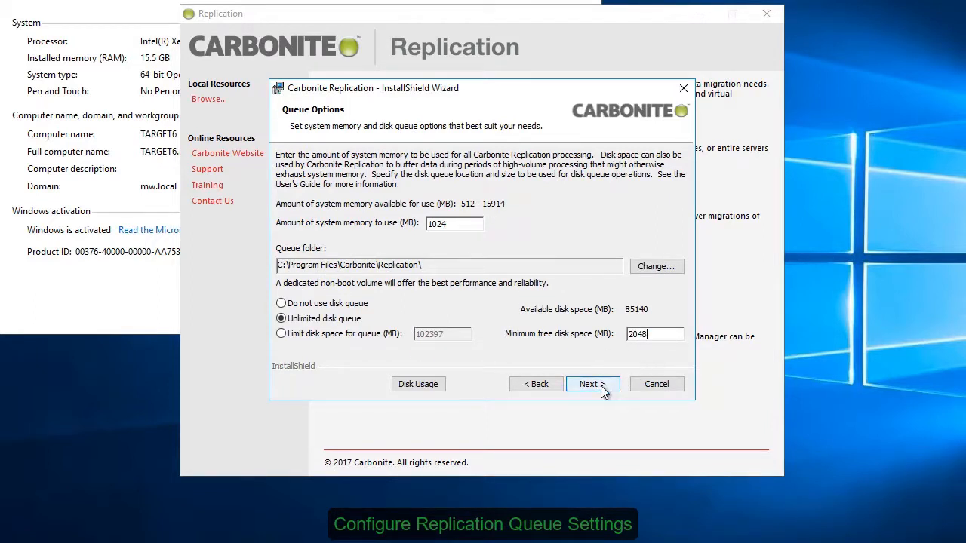
click(591, 385)
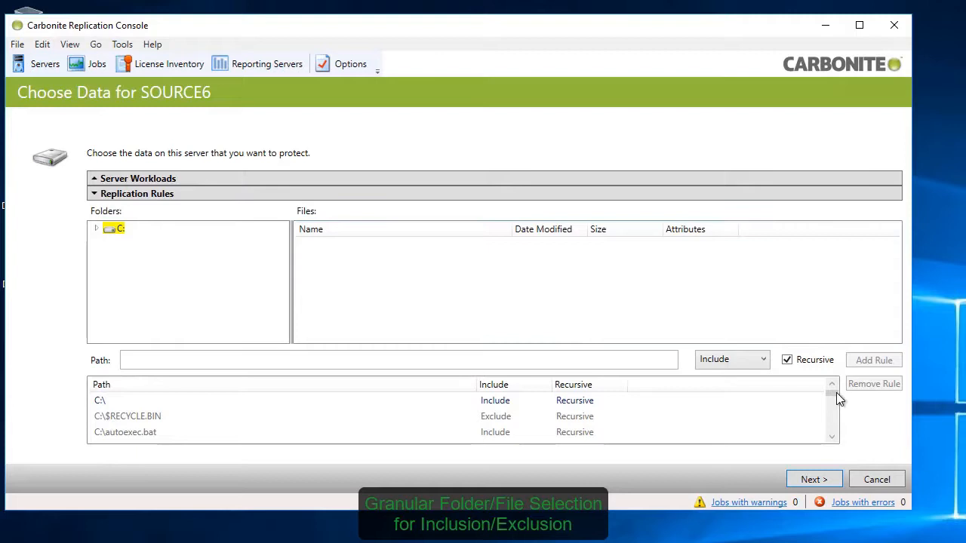
Browse drive C: in the Folders tree and make the new replication rule an exclusion
click(96, 228)
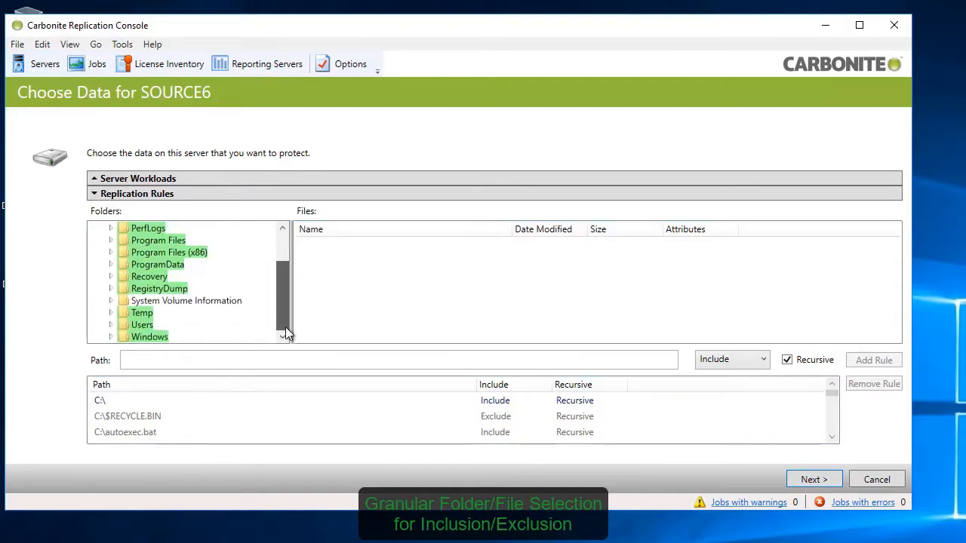
click(110, 324)
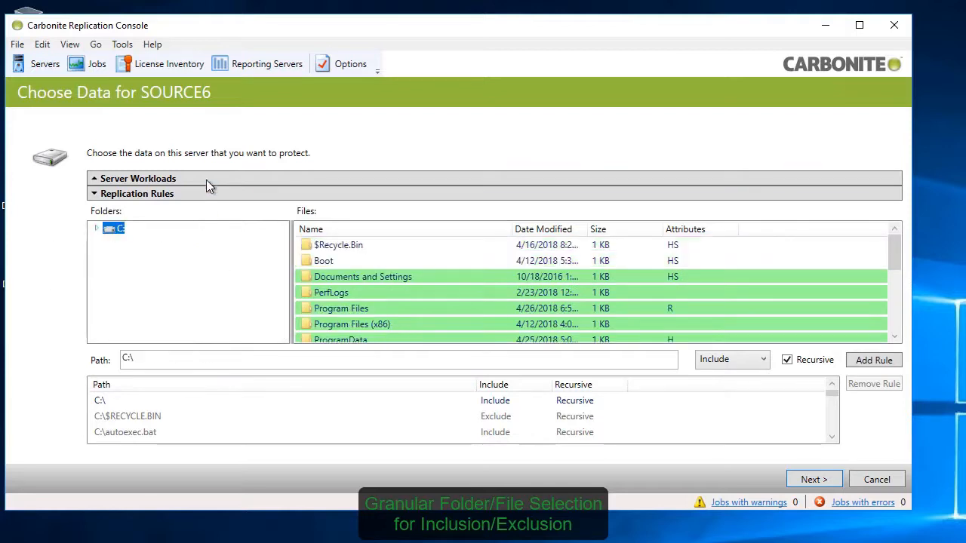
click(728, 359)
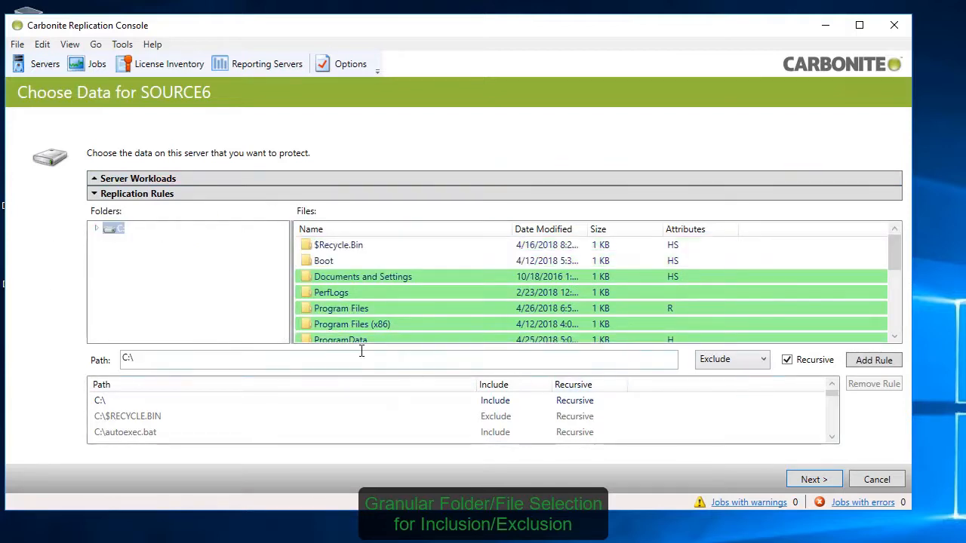
mouse_move(154, 201)
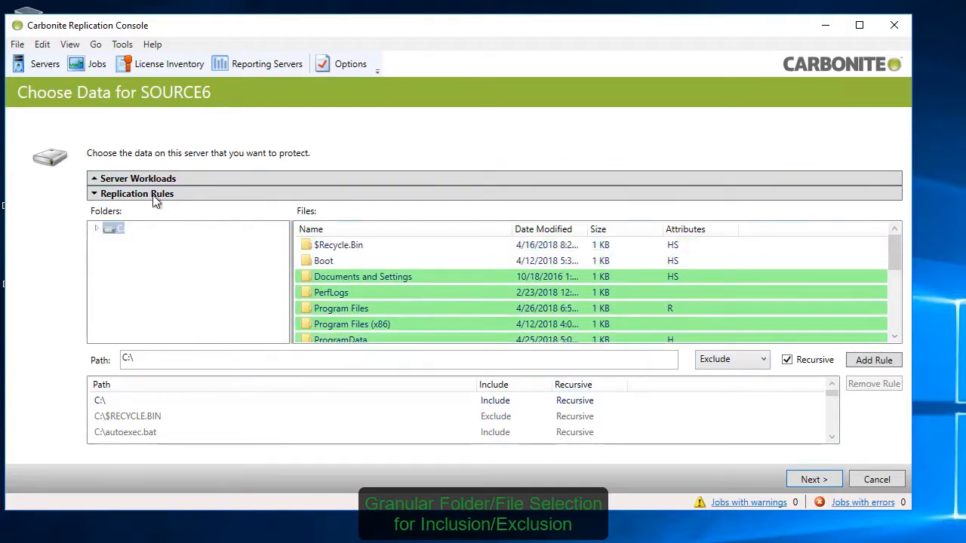
Keep the Full Server workload for SOURCE6 and proceed with TARGET6 as the target
click(139, 178)
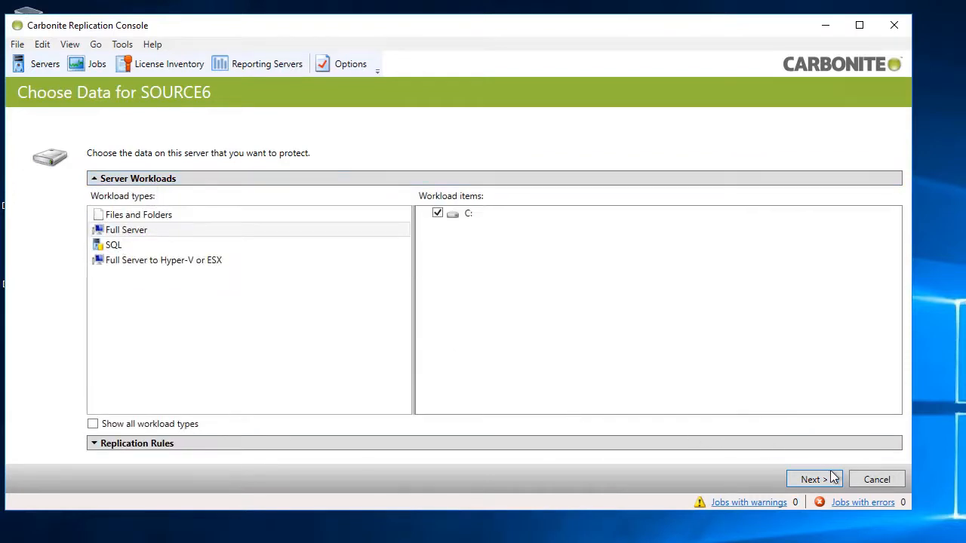
click(814, 480)
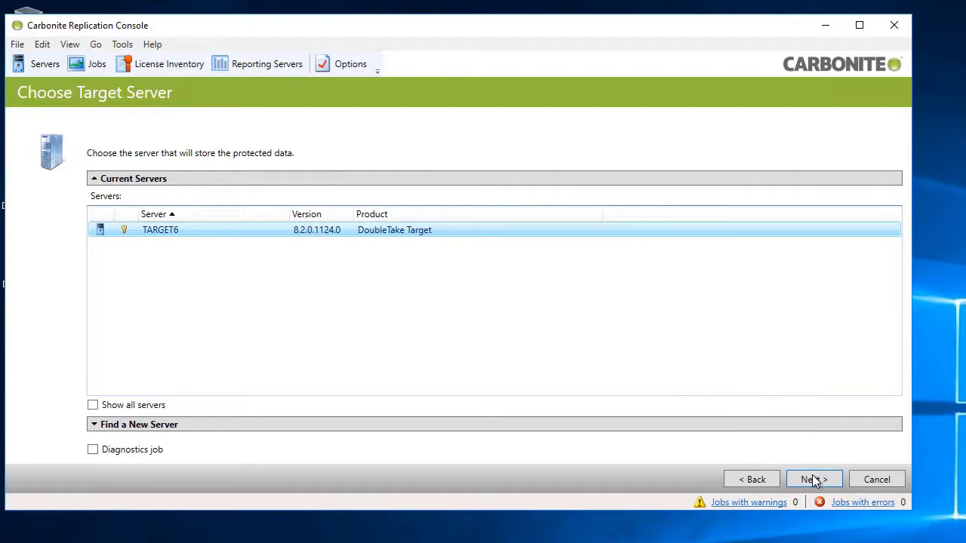
click(814, 480)
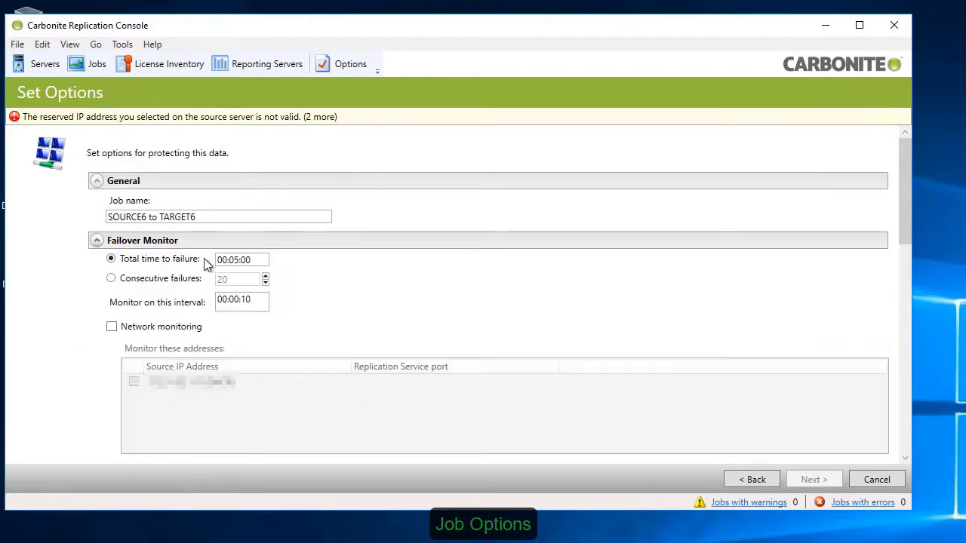
mouse_move(144, 333)
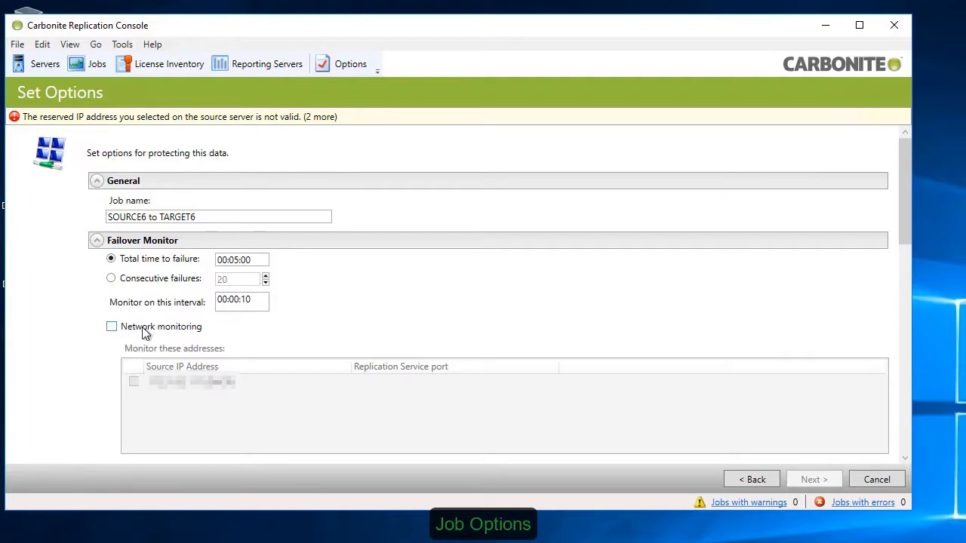
Enable network monitoring, keep the target's network configuration with DNS updates, and select the listed DNS server
click(112, 327)
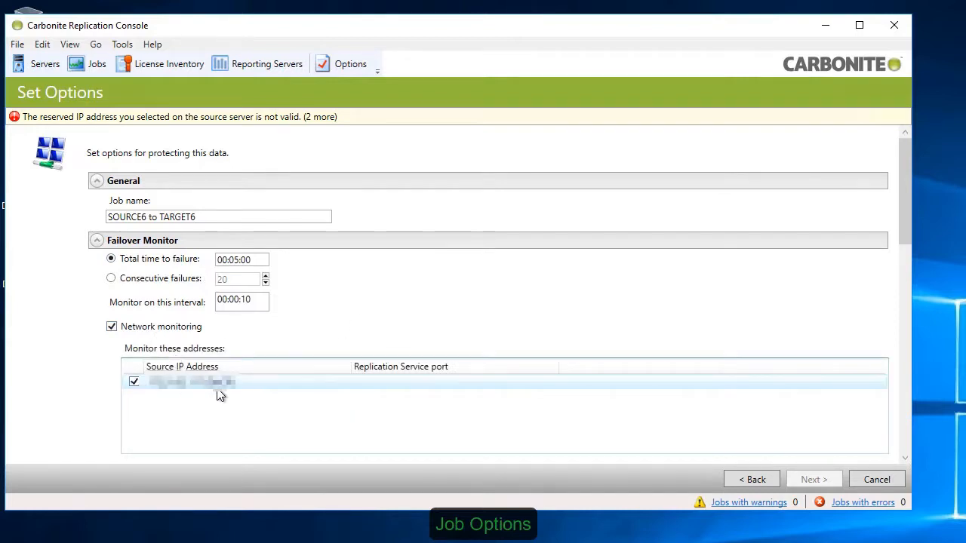
scroll(down, 3)
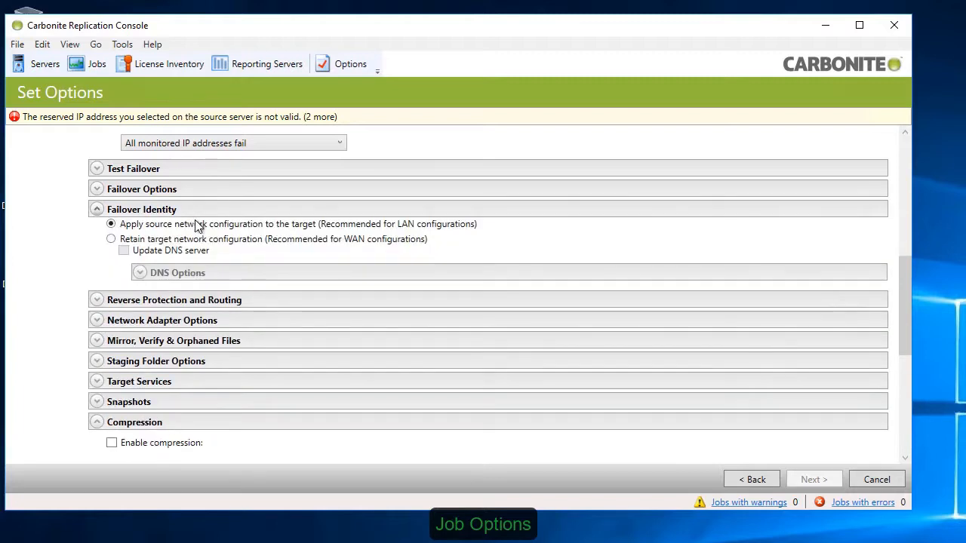
click(112, 238)
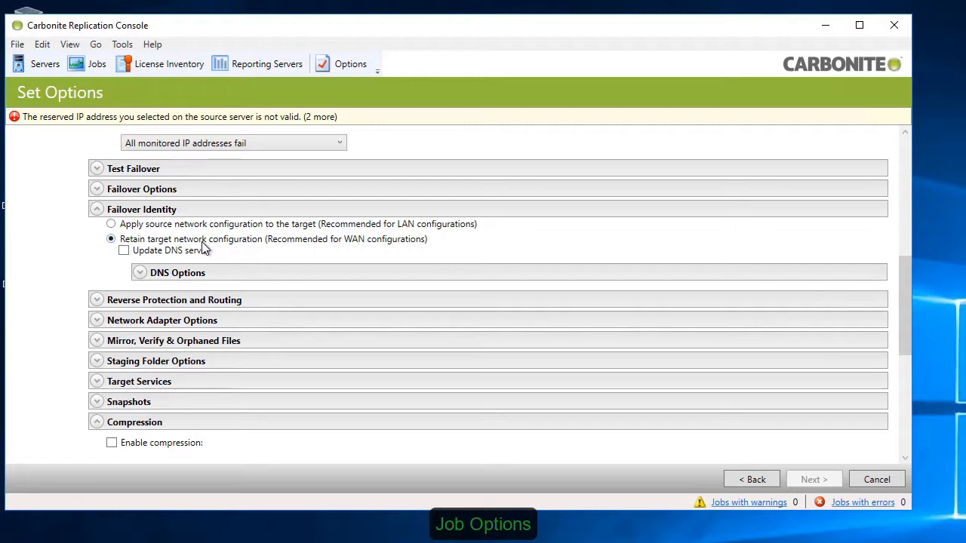
click(124, 250)
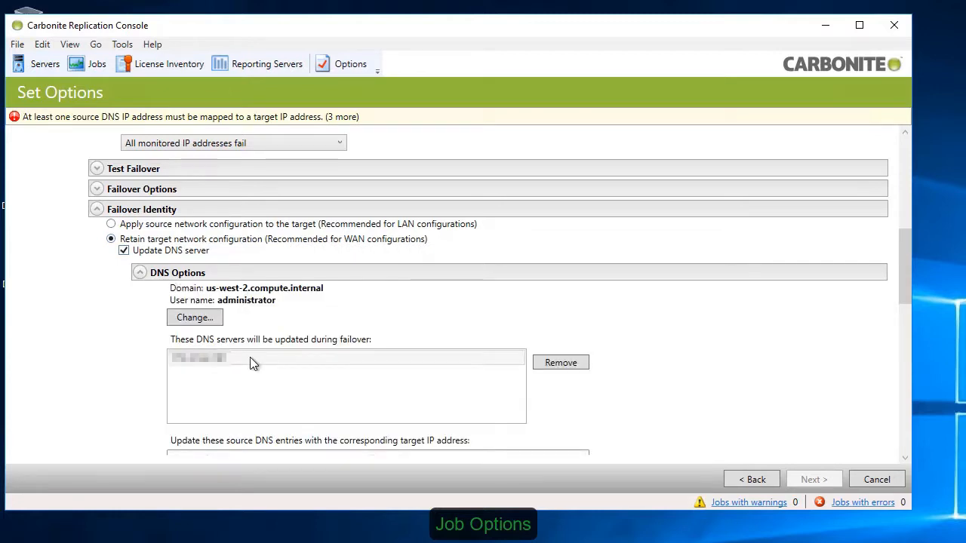
scroll(down, 3)
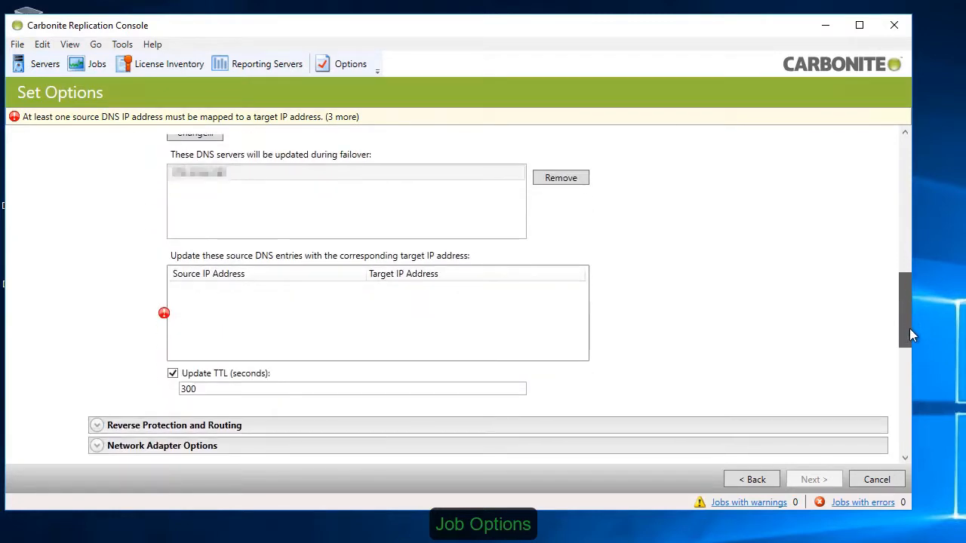
scroll(up, 3)
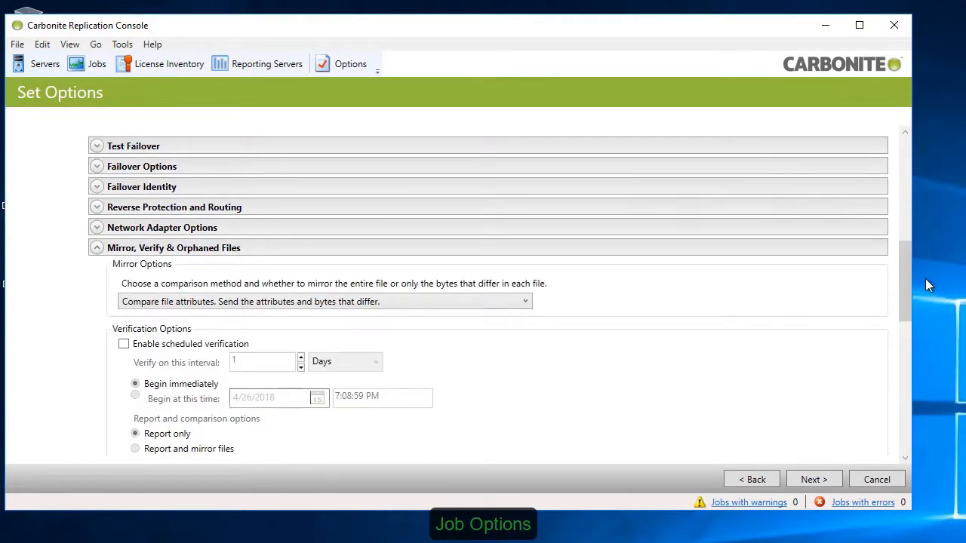
Review compression, bandwidth and script options with bandwidth unlimited and continue to validation
scroll(down, 3)
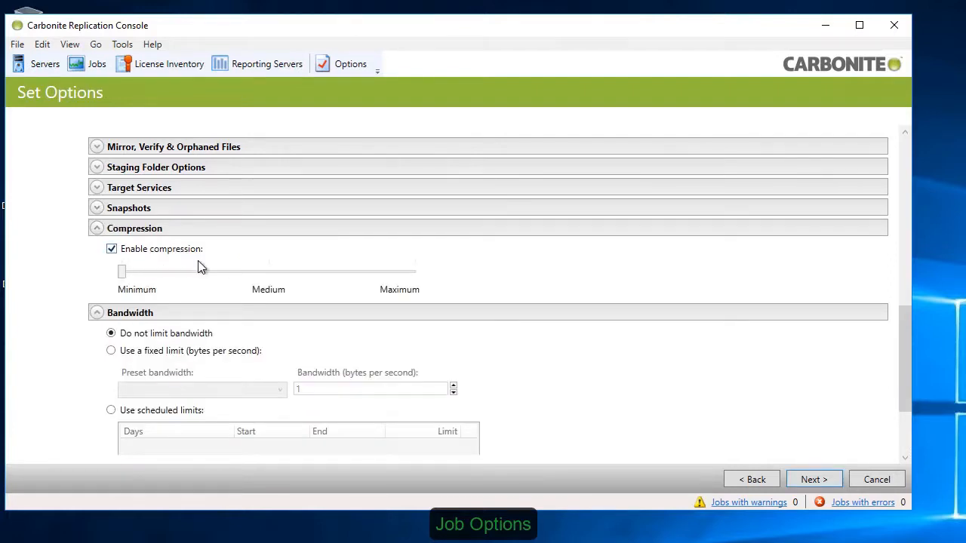
click(111, 247)
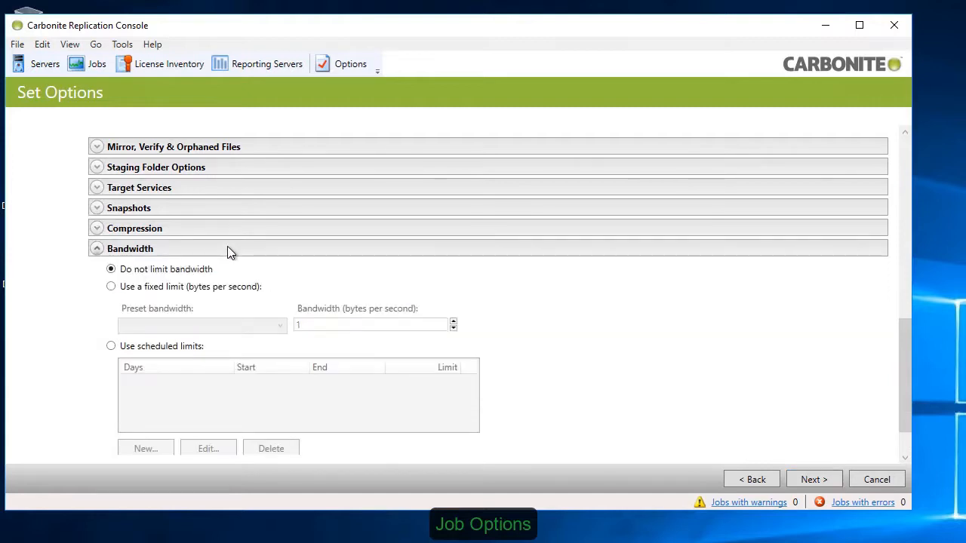
mouse_move(406, 298)
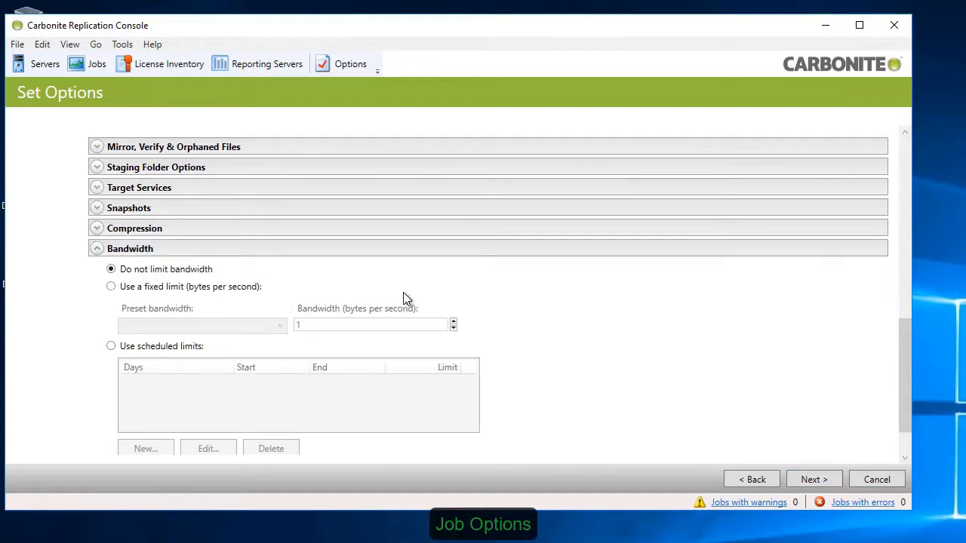
mouse_move(751, 257)
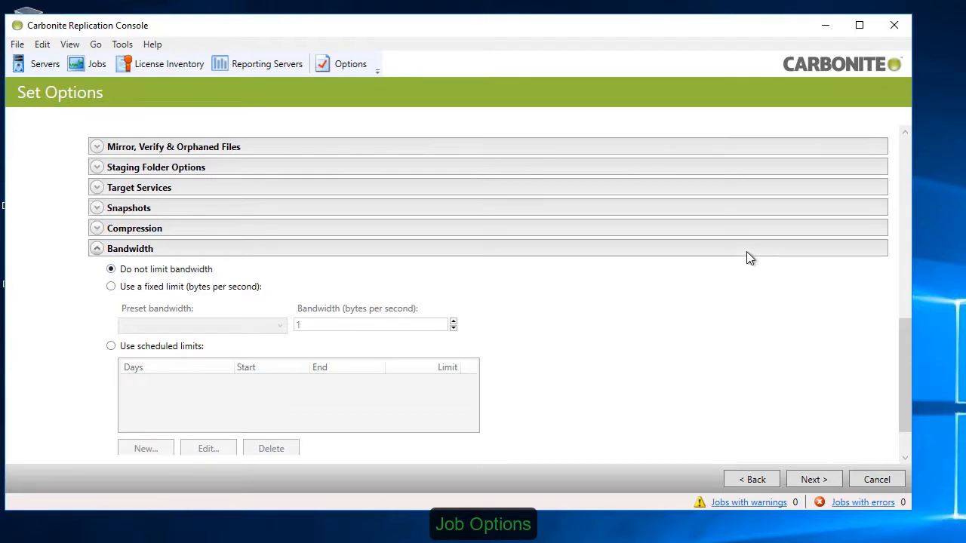
scroll(up, 3)
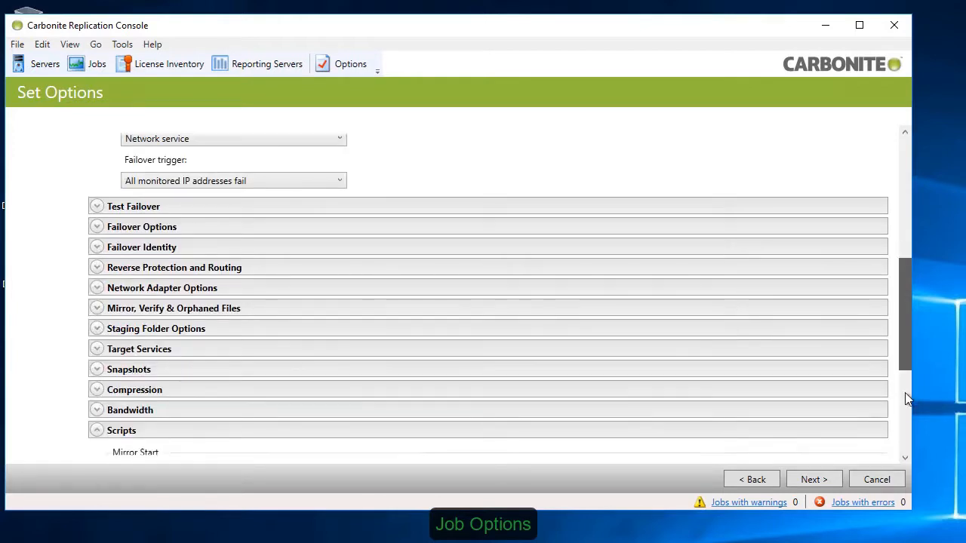
scroll(down, 3)
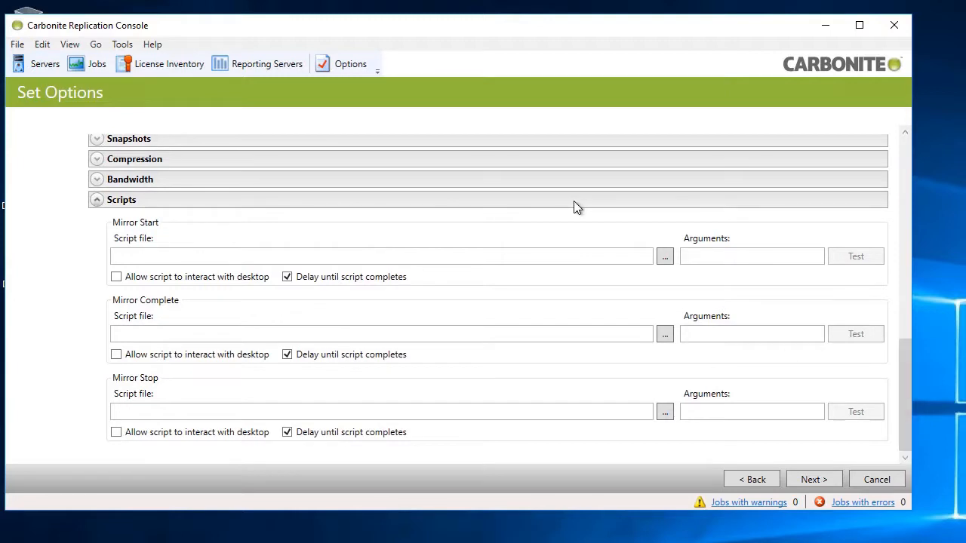
click(814, 480)
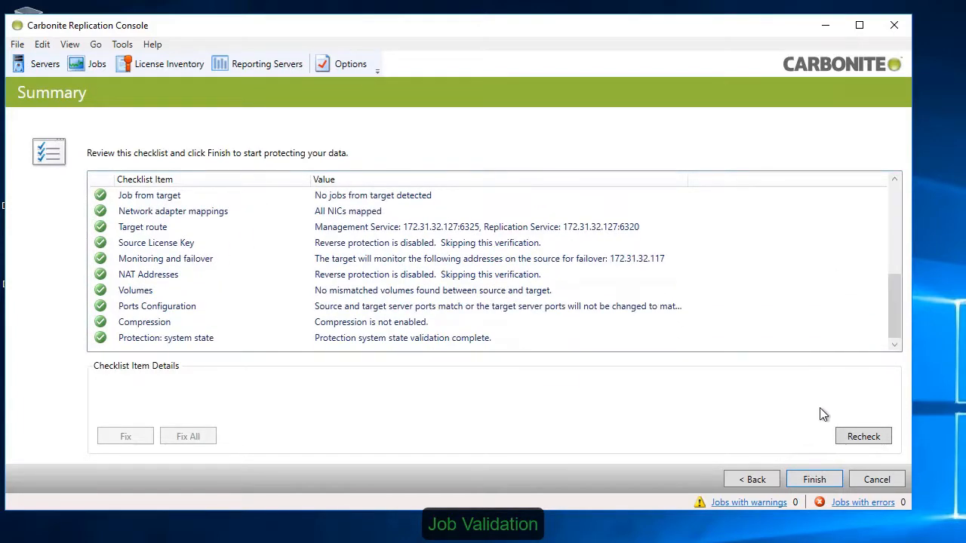
Finish the wizard to start the SOURCE6 to TARGET6 full-server job
click(815, 481)
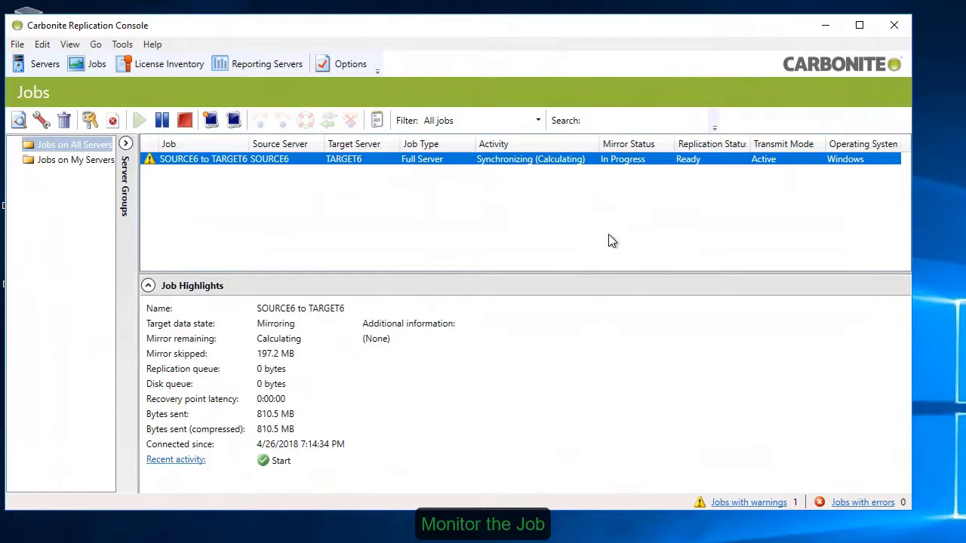
mouse_move(625, 240)
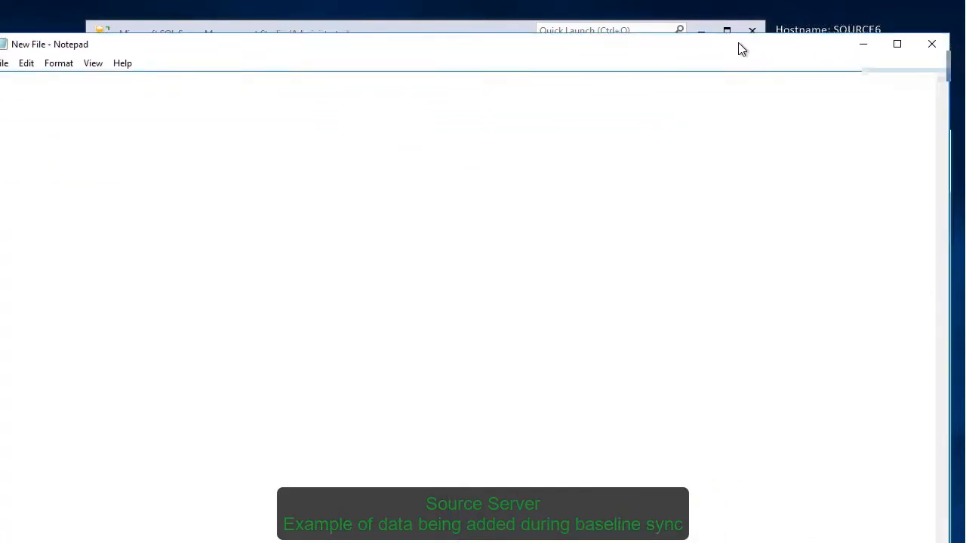
Write the 'File added during ba' note in Notepad and close it as New File on the desktop
text(File added during ba)
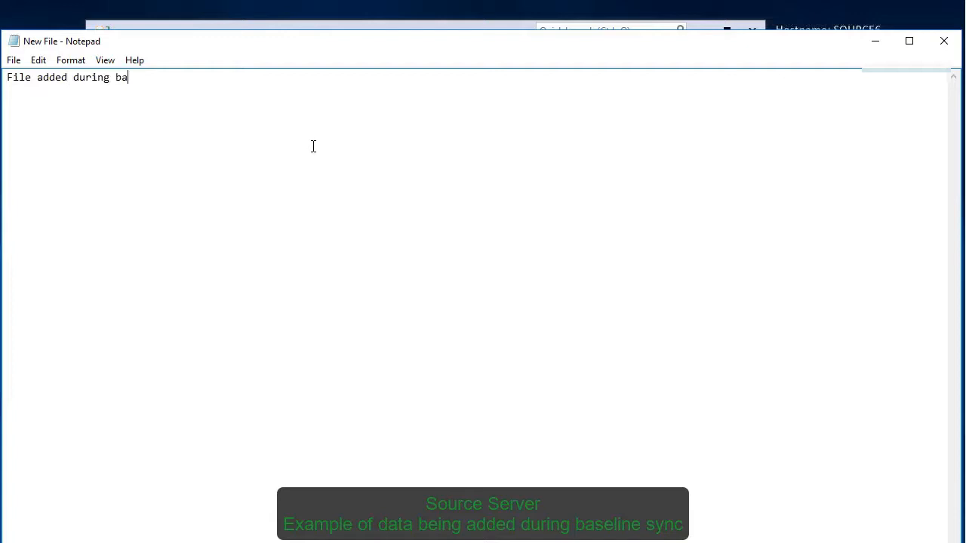
click(12, 60)
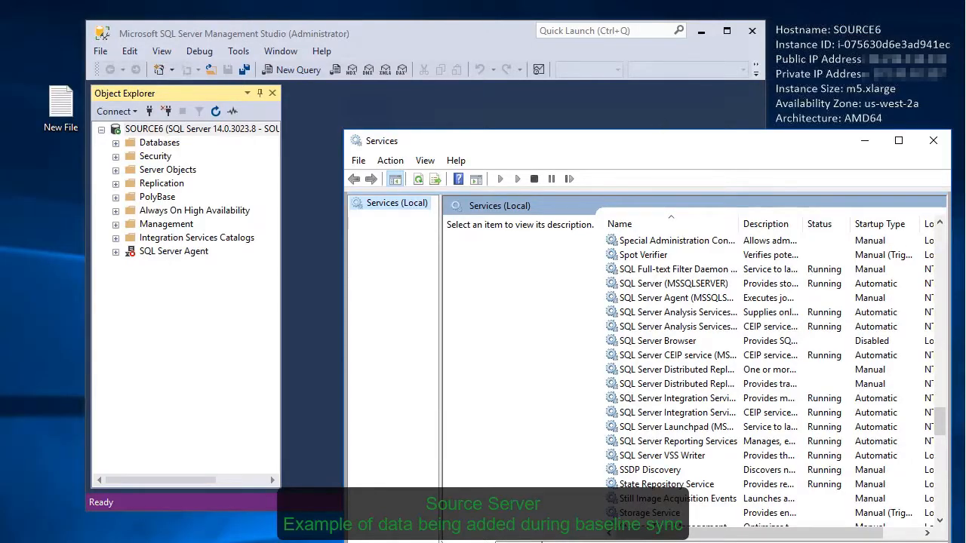
Create a new database named DatabaseDemo under the server's Databases node
right_click(160, 142)
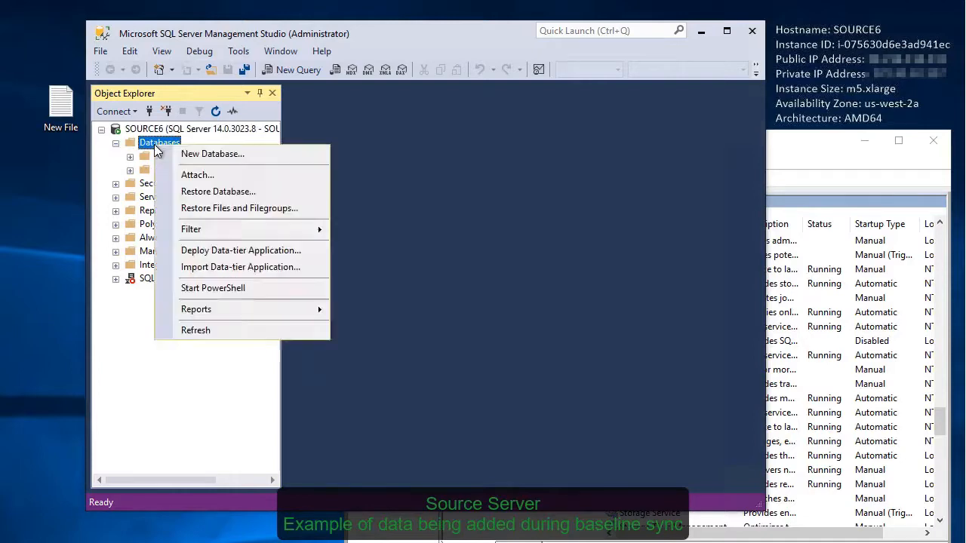
click(211, 154)
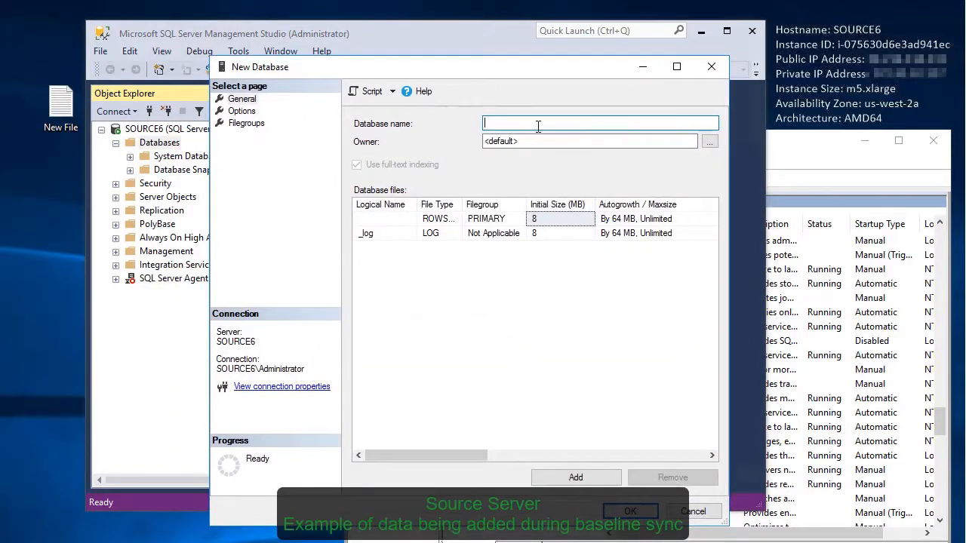
text(DatabaseDemo)
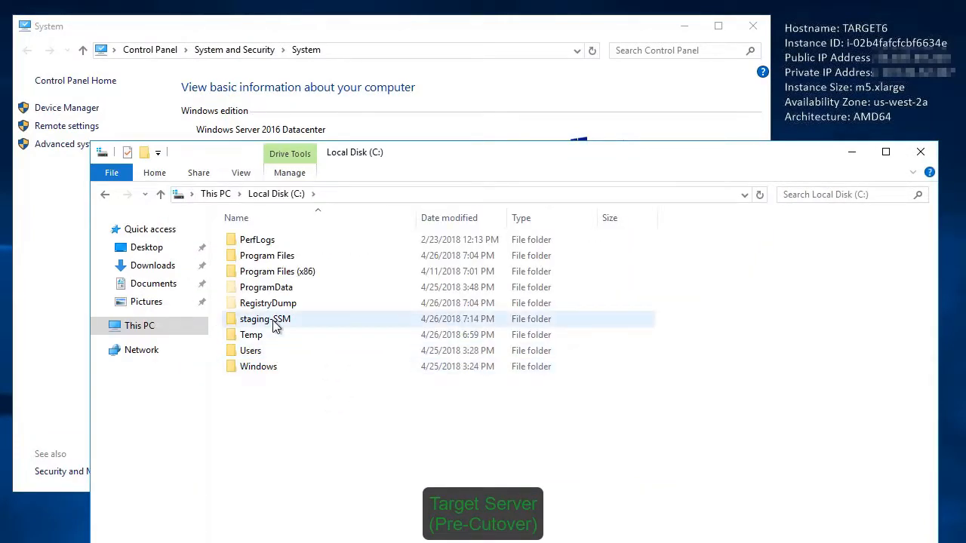
Browse into staging-SSM\Files on TARGET6, then write the Another File note 'following baseline' on the source
double_click(265, 318)
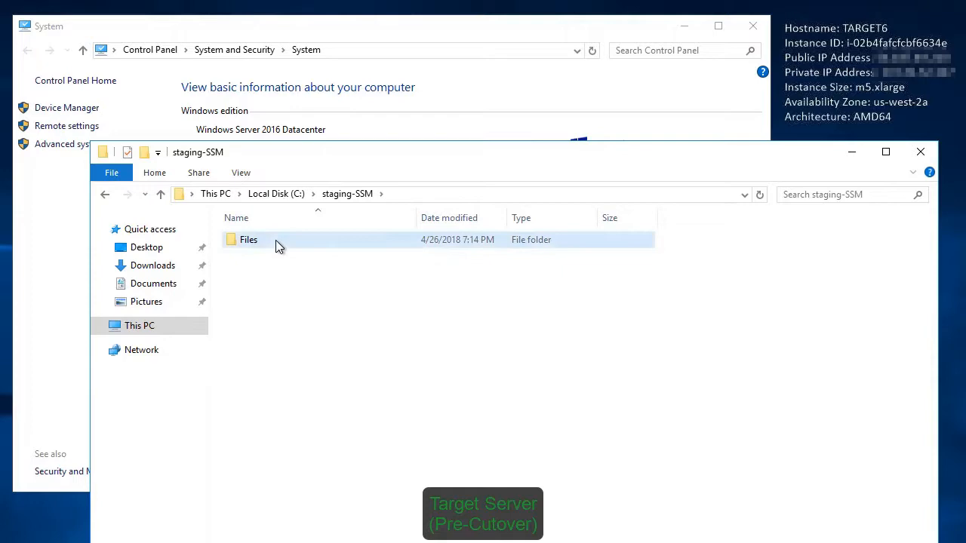
double_click(248, 238)
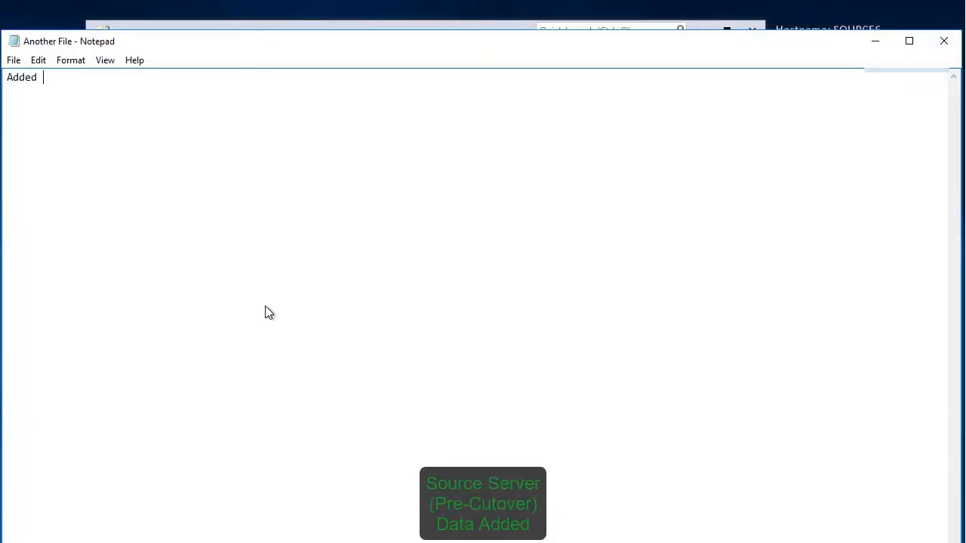
text(following baseline)
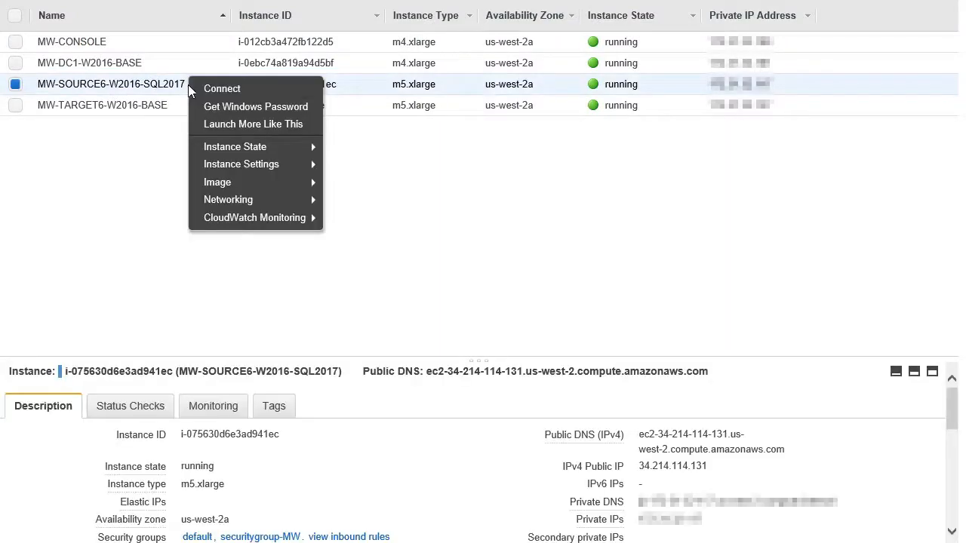
Stop the MW-SOURCE6-W2016-SQL2017 instance and confirm with Yes, Stop
click(236, 147)
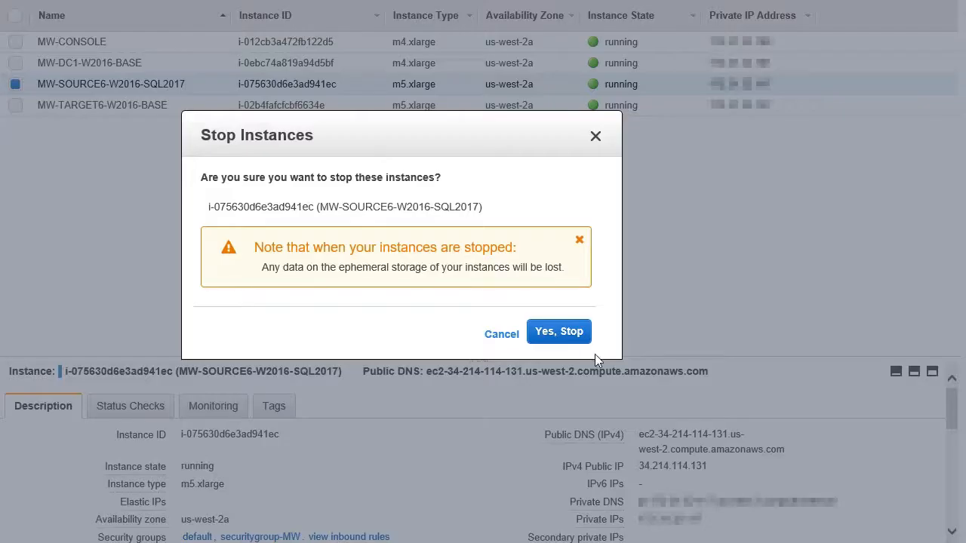
click(559, 332)
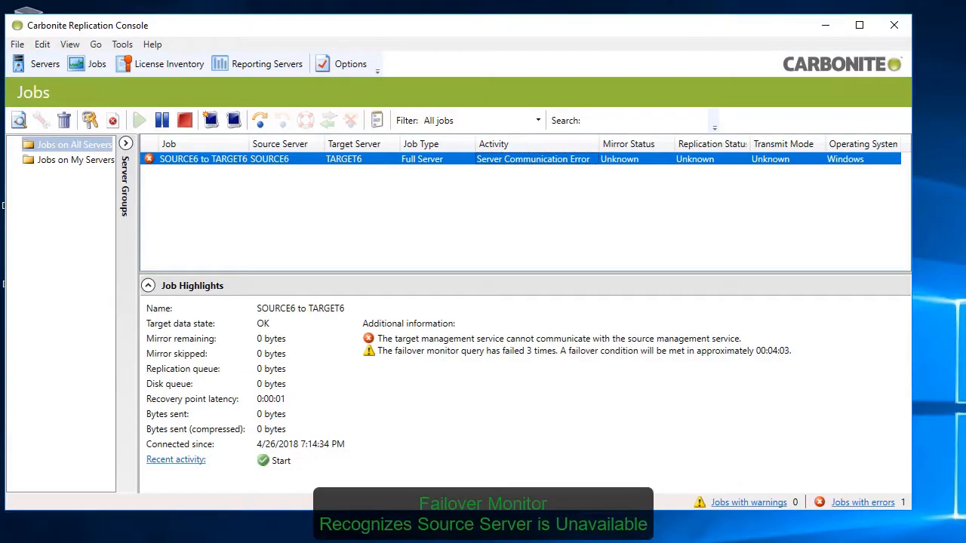
click(260, 121)
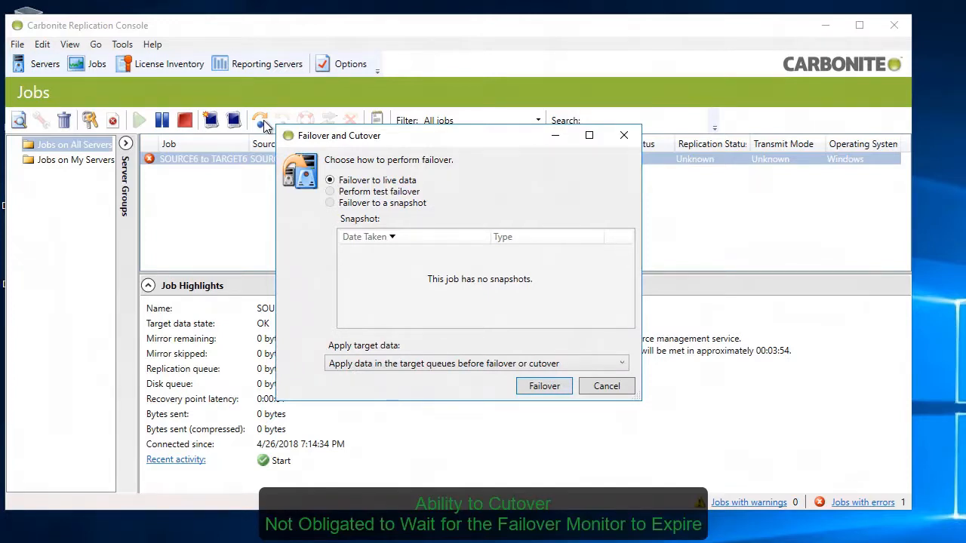
mouse_move(413, 142)
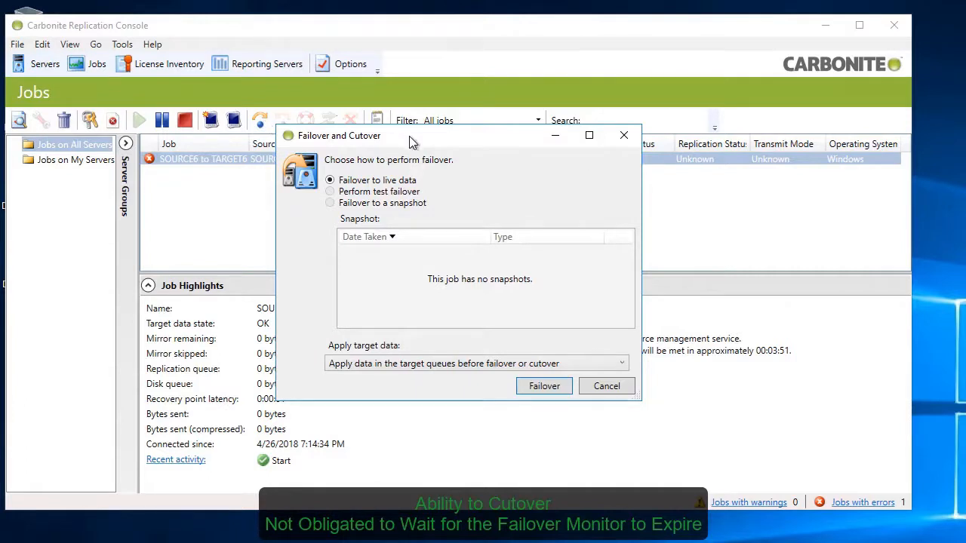
click(607, 387)
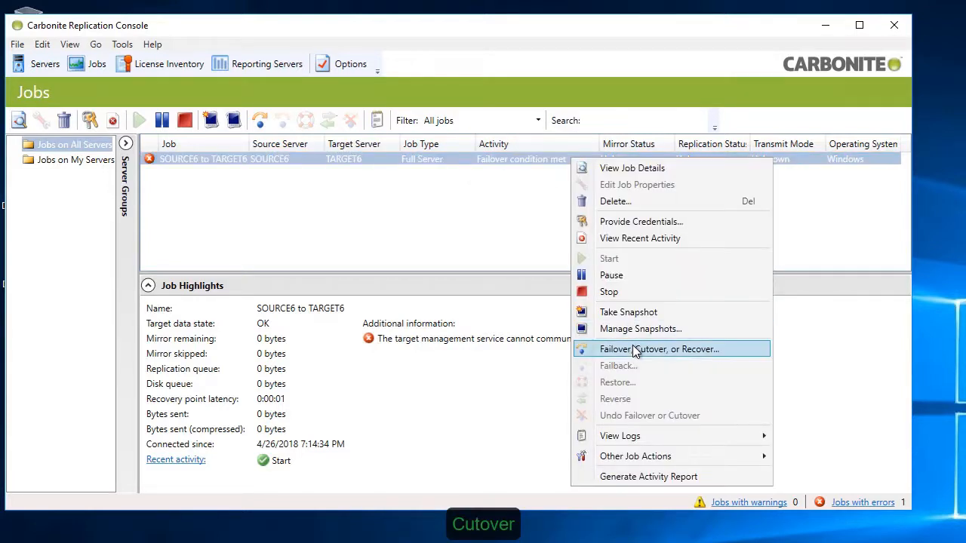
Start Failover to live data for the SOURCE6 to TARGET6 job
click(661, 349)
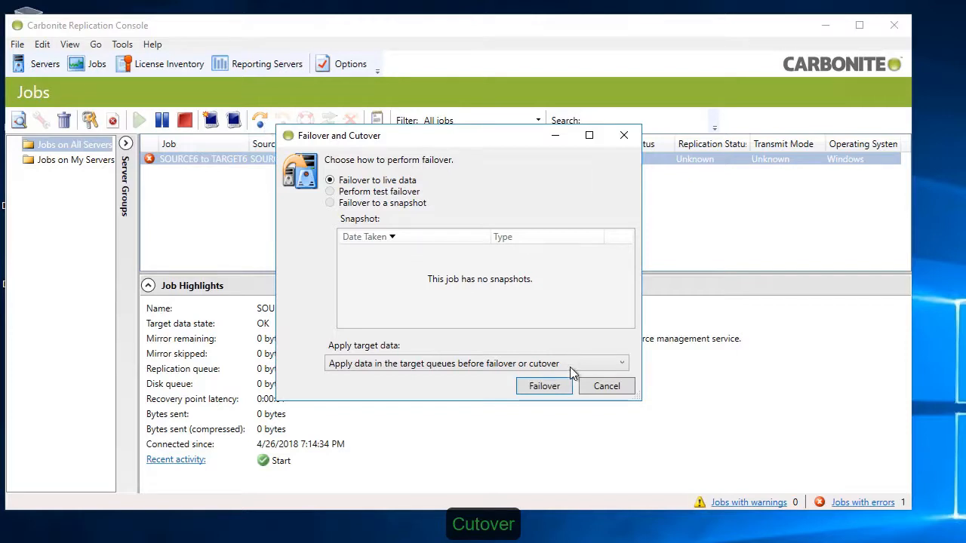
mouse_move(544, 386)
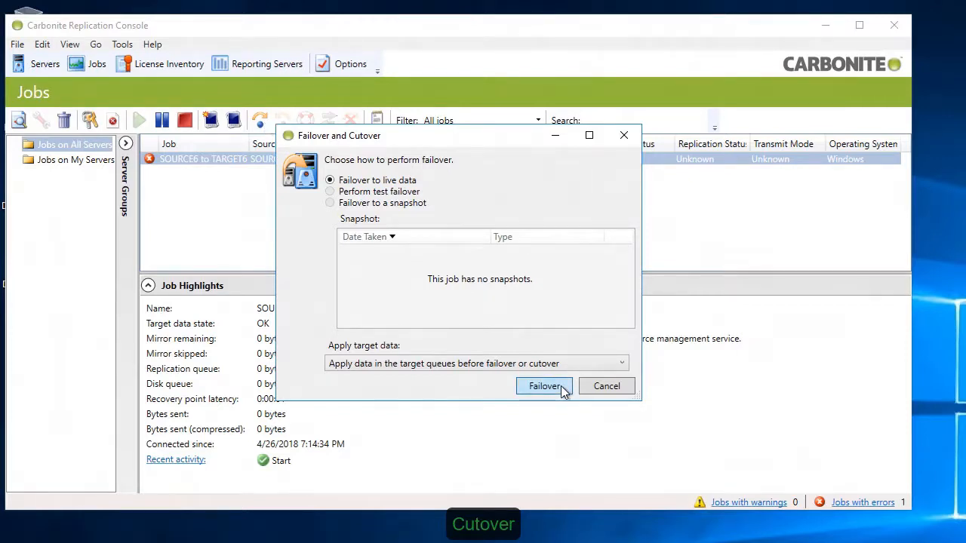
click(543, 386)
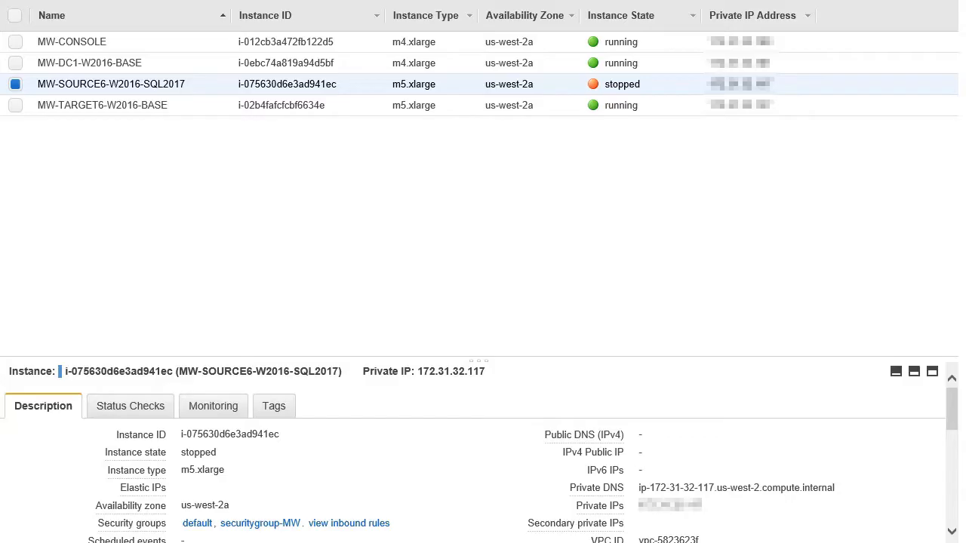
RDP into MW-TARGET6-W2016-BASE, accepting the certificate warning
click(103, 106)
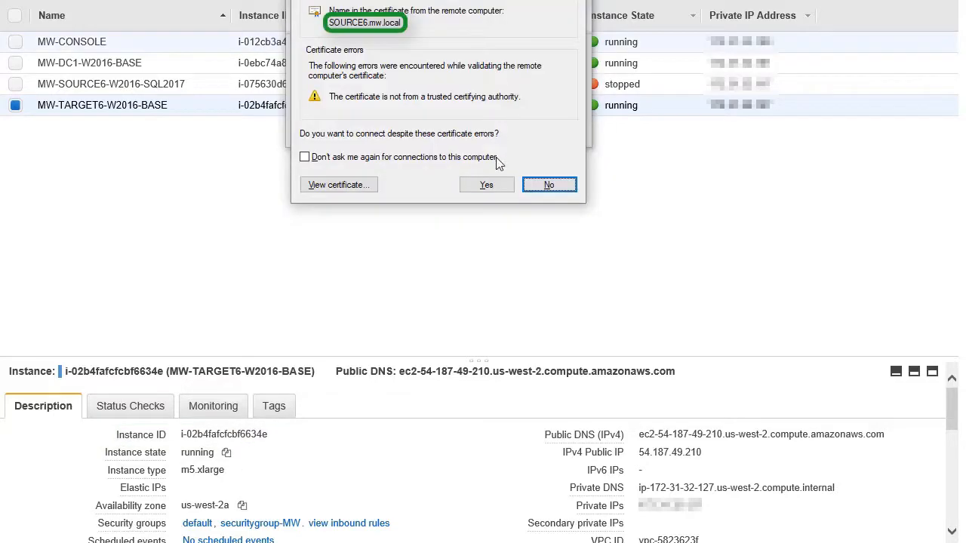
click(486, 184)
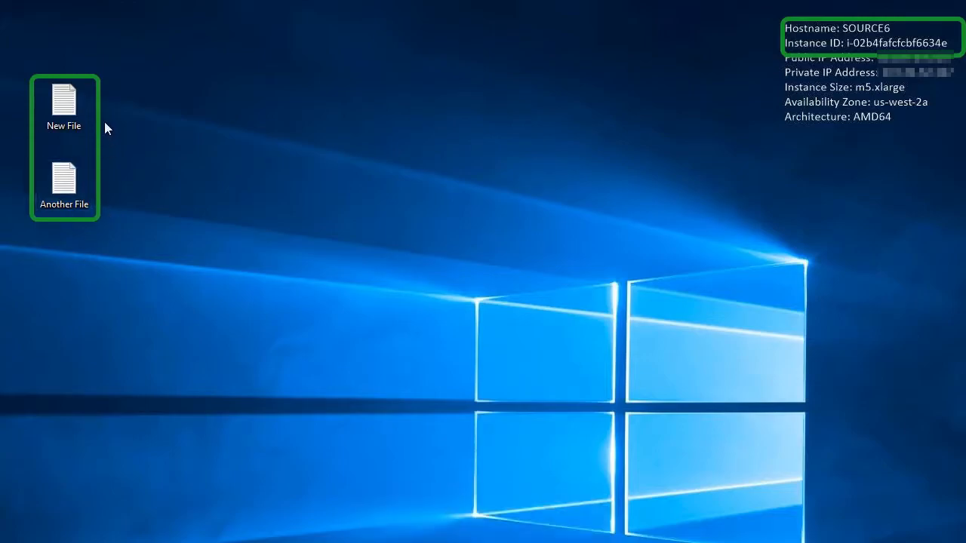
Check a replicated note file on the failed-over desktop showing hostname SOURCE6
double_click(63, 181)
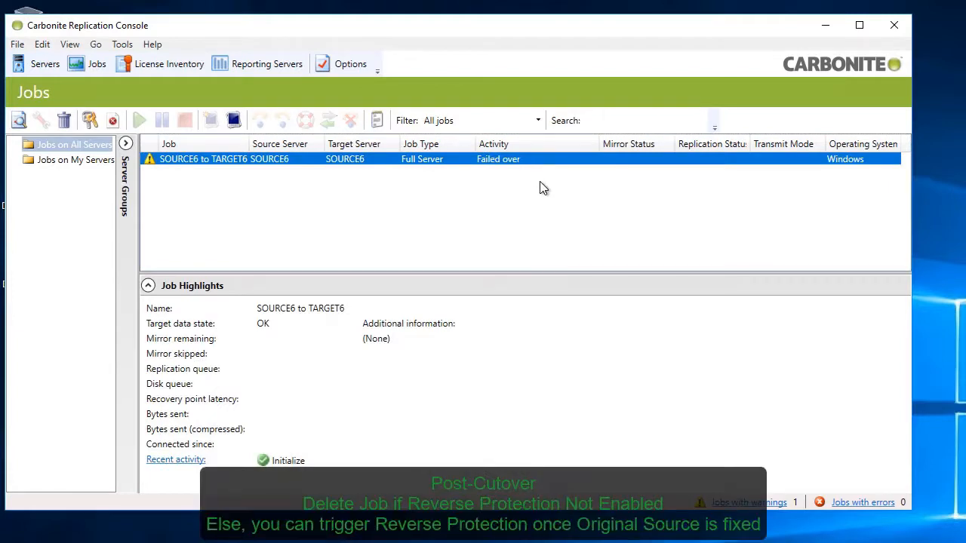
mouse_move(537, 187)
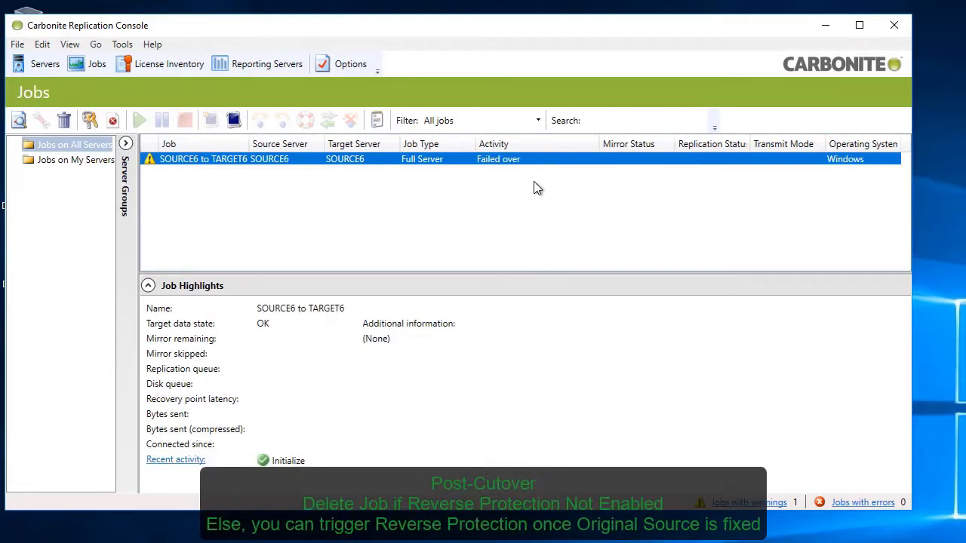